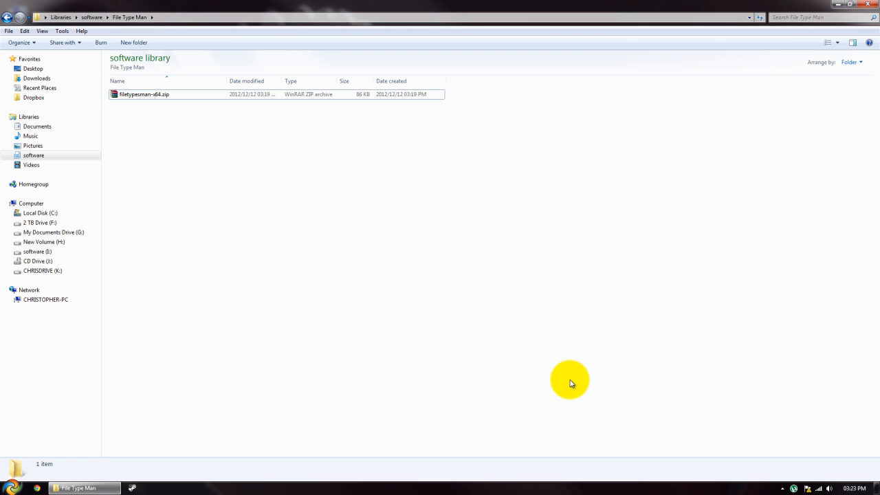
pyautogui.moveTo(567, 380)
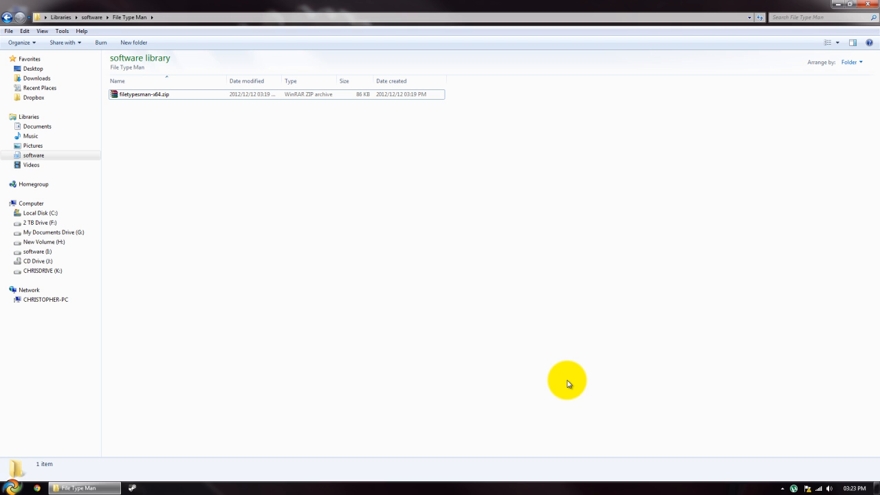
pyautogui.moveTo(365, 392)
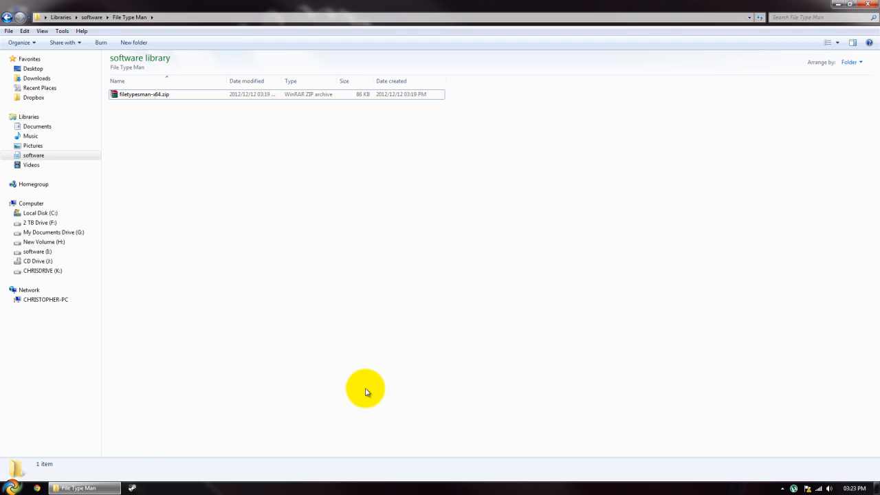
pyautogui.moveTo(343, 381)
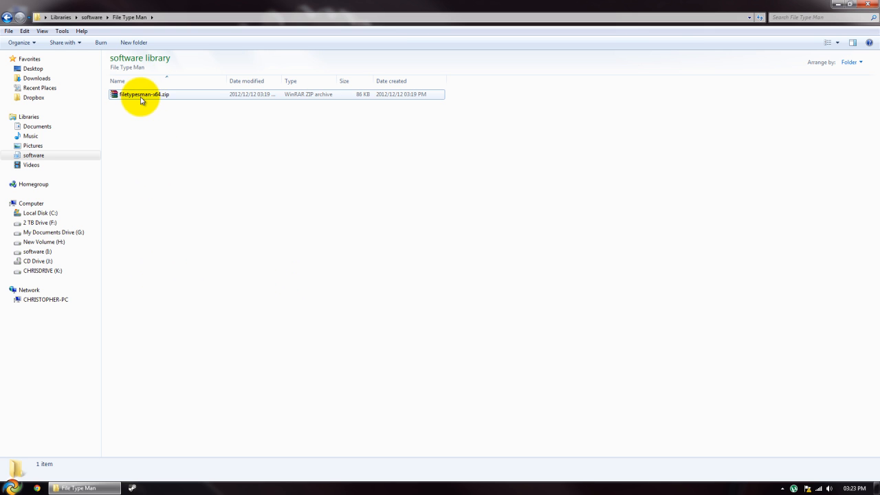
# - Select filetypesman-x64.zip and extract it here with WinRAR
pyautogui.click(144, 94)
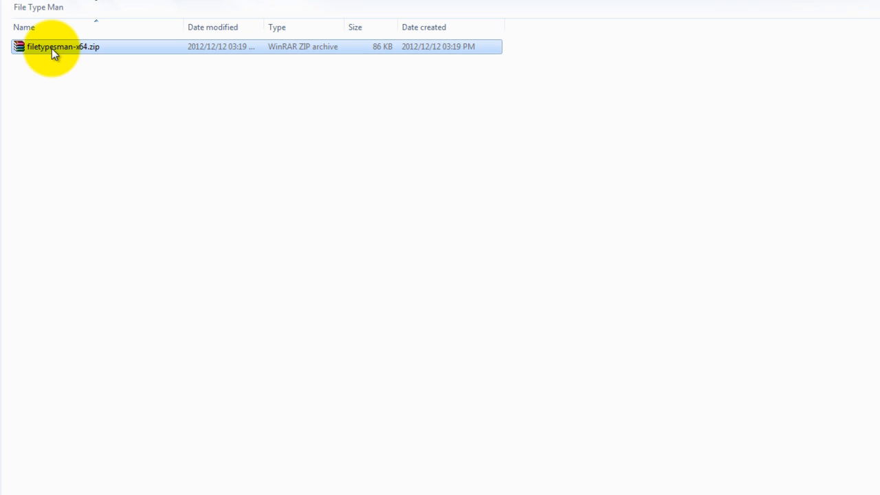
pyautogui.rightClick(62, 46)
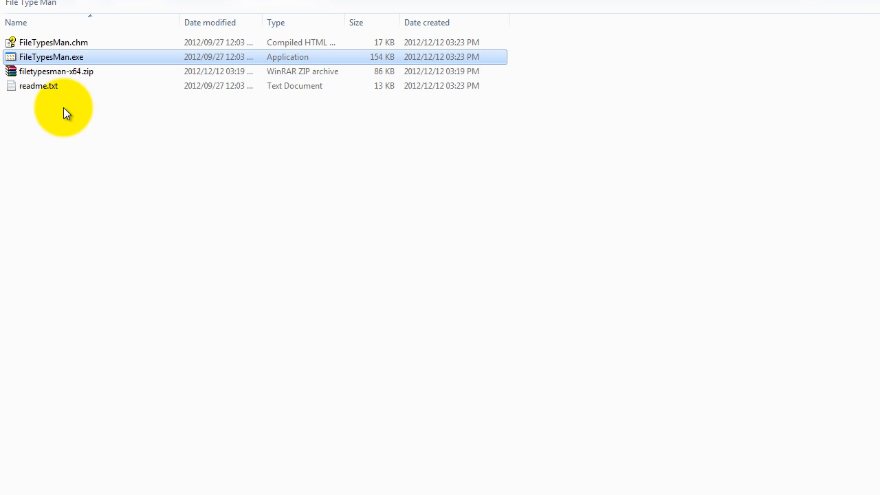
pyautogui.moveTo(52, 56)
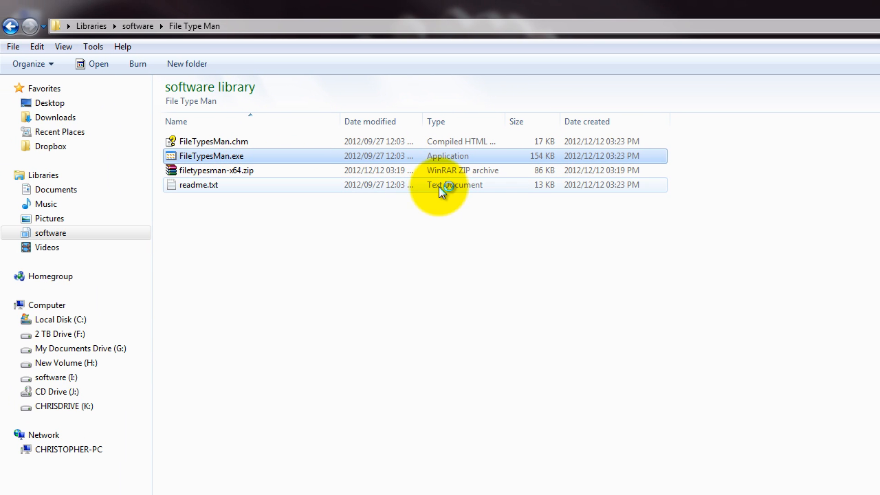
# - Launch FileTypesMan.exe maximized and scroll its file type list
pyautogui.doubleClick(212, 155)
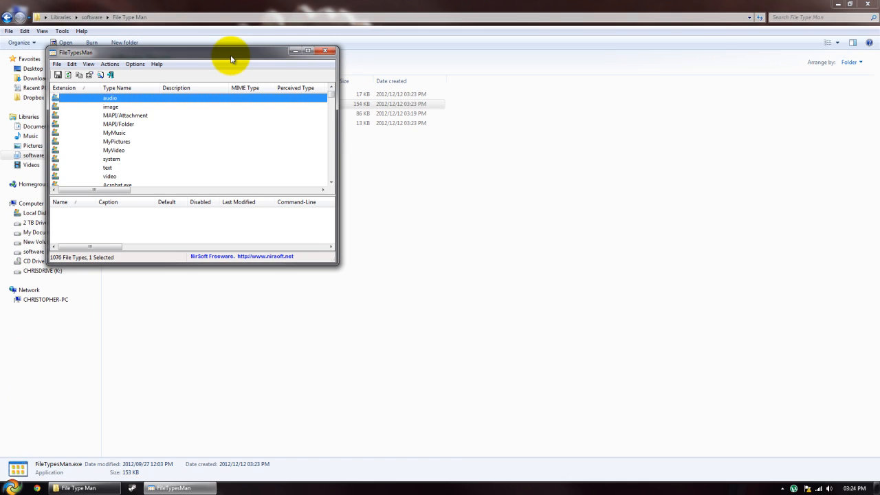
pyautogui.click(307, 51)
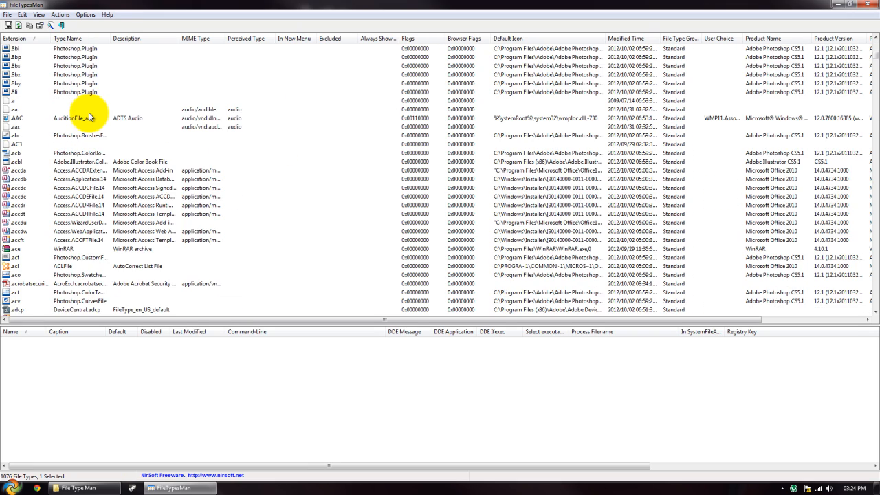
pyautogui.scroll(-3)
pyautogui.write('.zip')
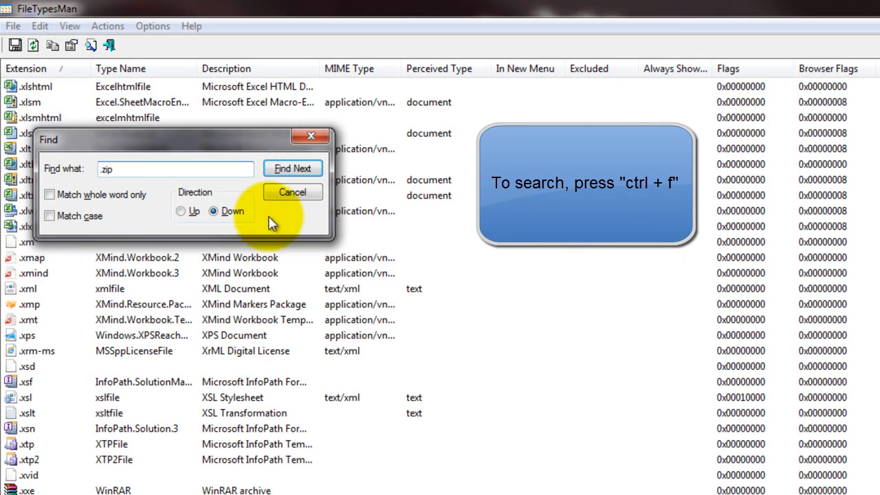
# - Find the next match to jump to the .zip file type entry
pyautogui.click(293, 169)
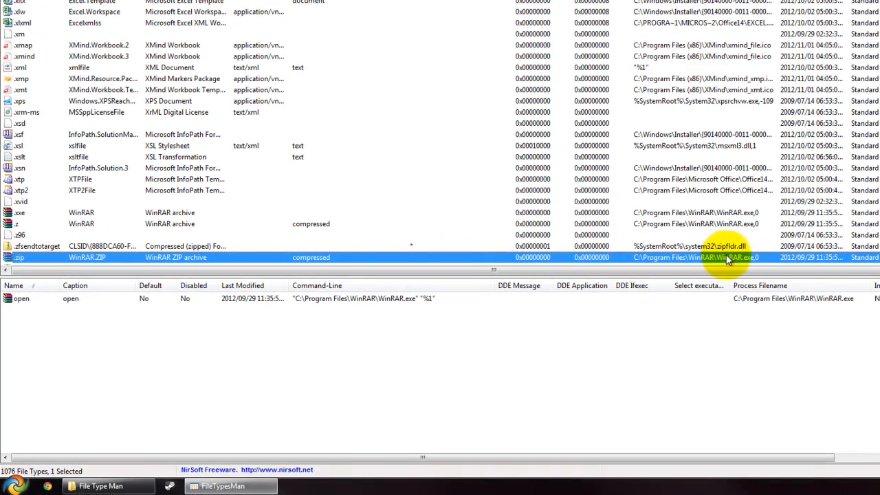
pyautogui.moveTo(665, 247)
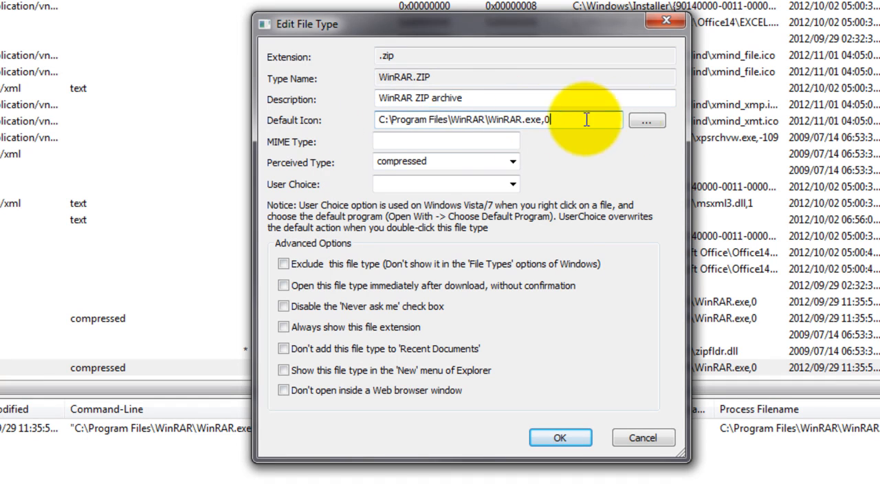
pyautogui.moveTo(595, 148)
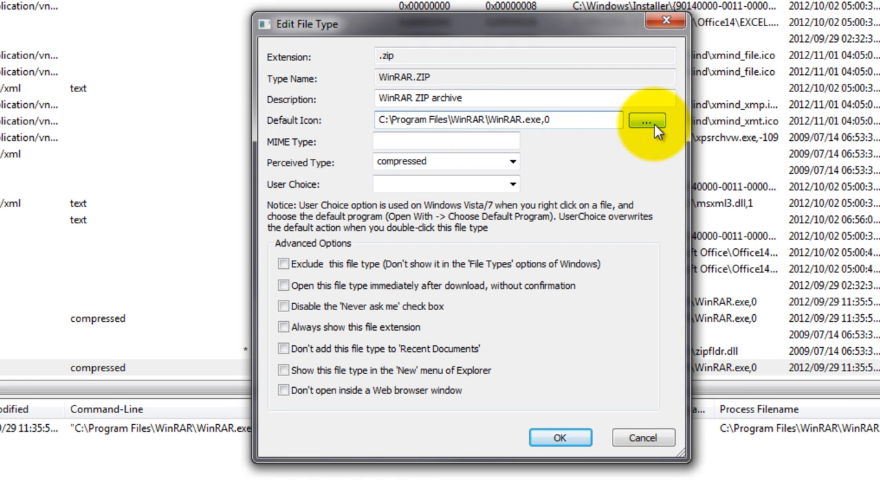
# - Set the .zip default icon to WinRAR.exe,5 and save the file type
pyautogui.click(646, 121)
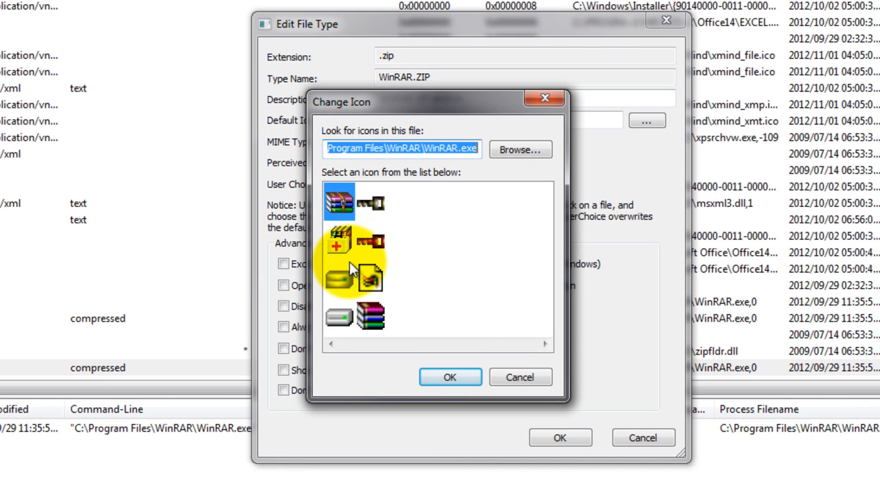
pyautogui.click(337, 239)
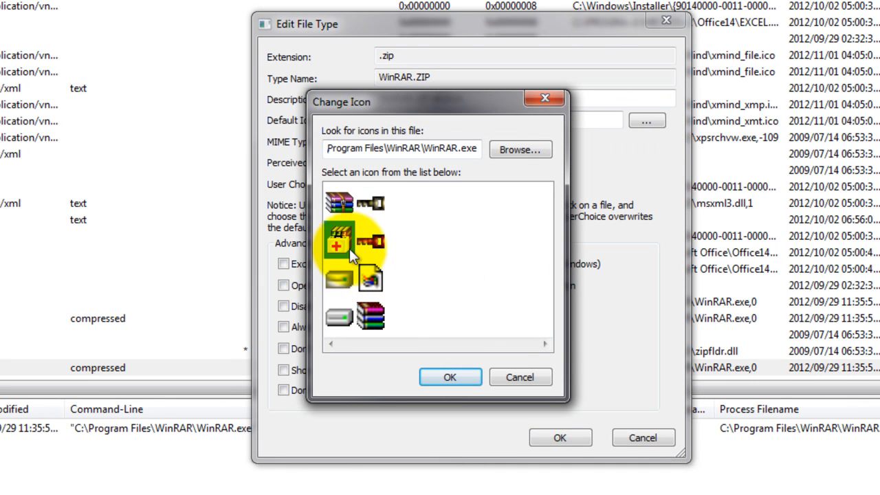
pyautogui.click(450, 377)
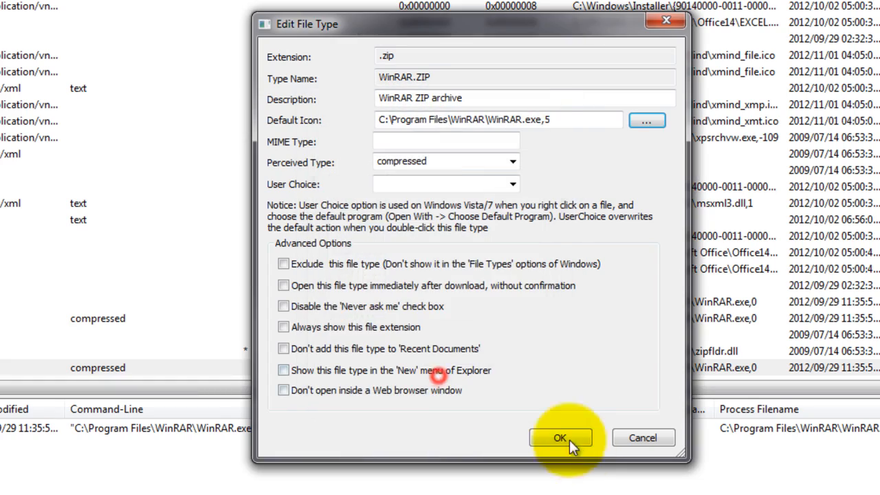
pyautogui.click(559, 438)
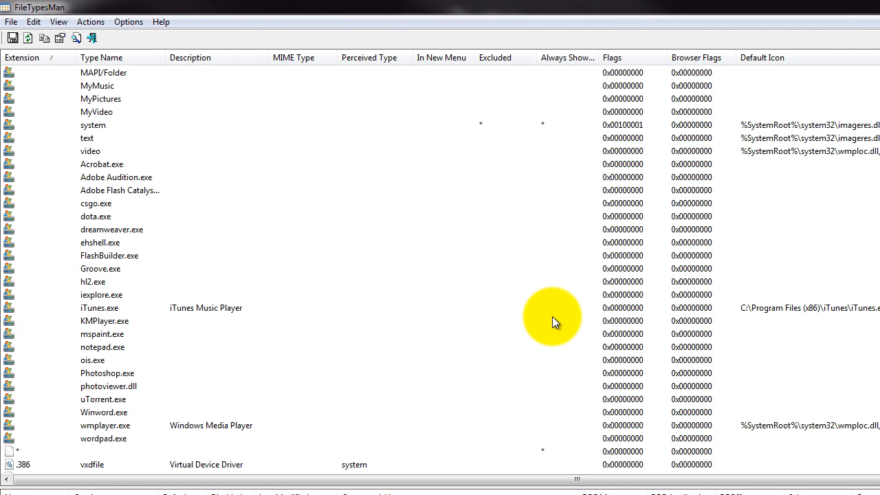
pyautogui.press('ctrl+f')
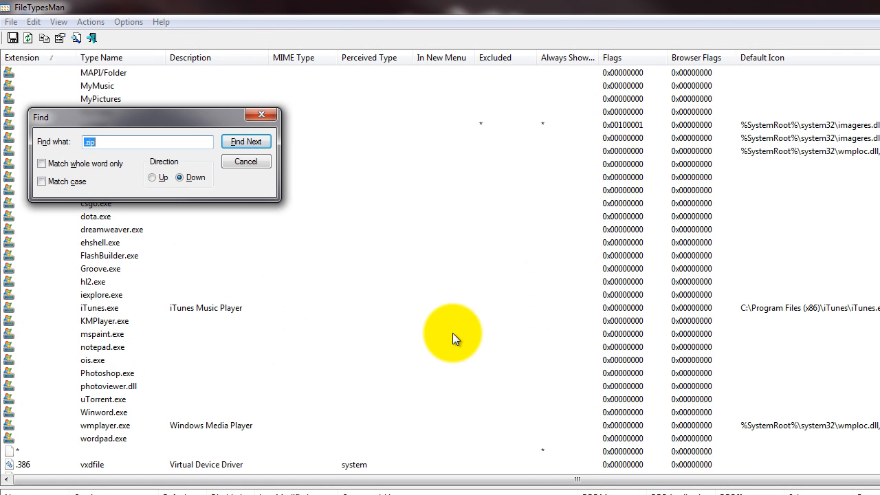
pyautogui.click(245, 141)
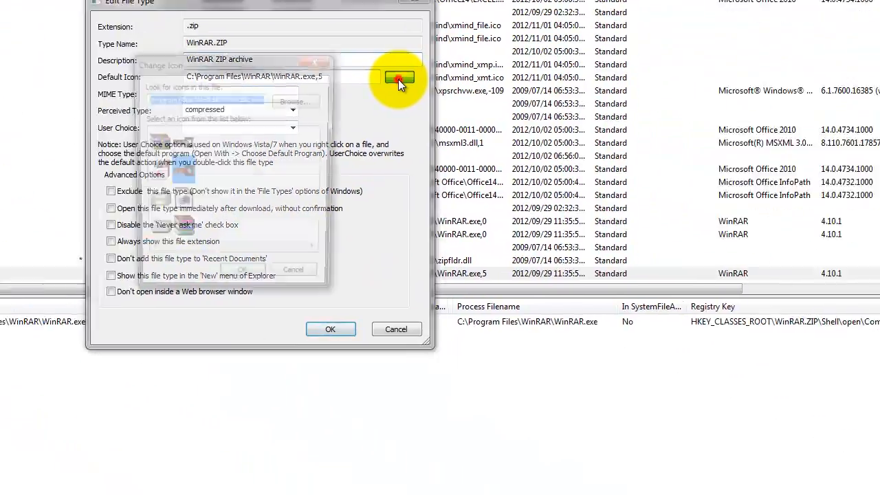
pyautogui.click(400, 77)
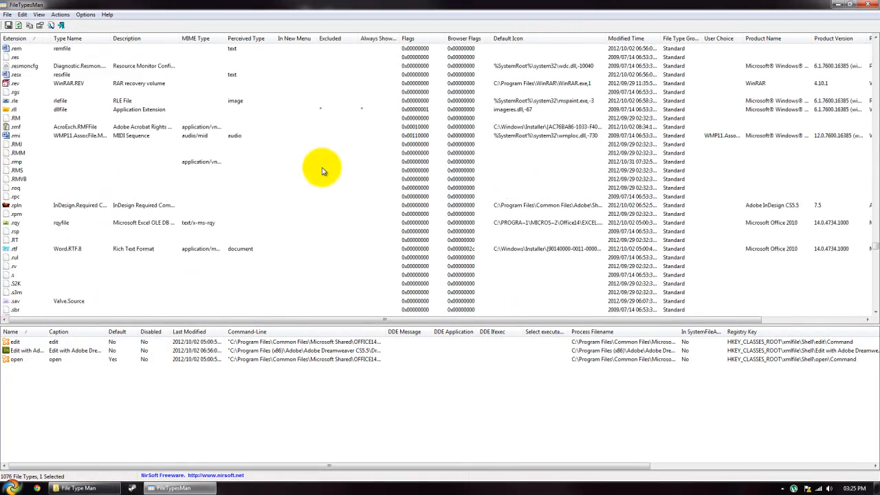
pyautogui.scroll(-3)
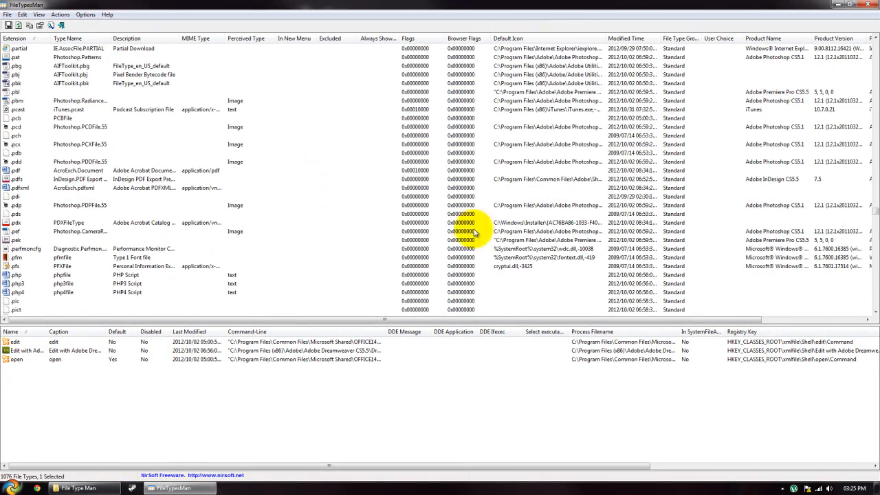
pyautogui.scroll(-3)
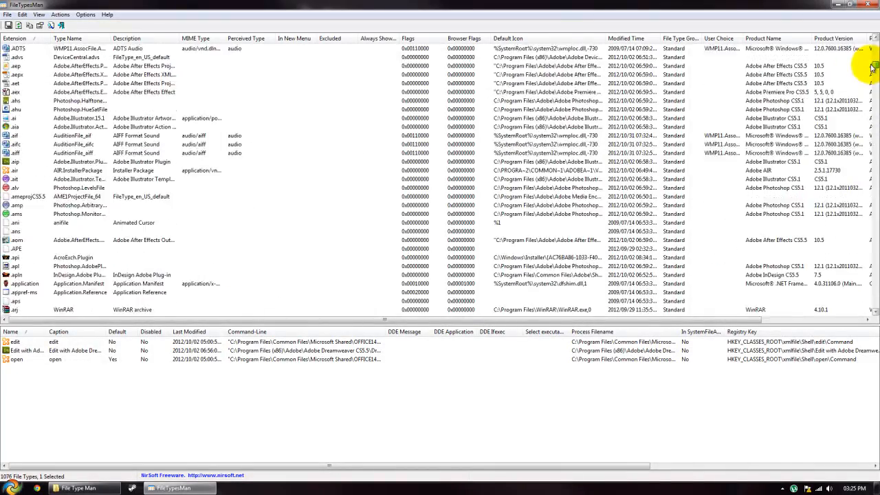
pyautogui.scroll(-3)
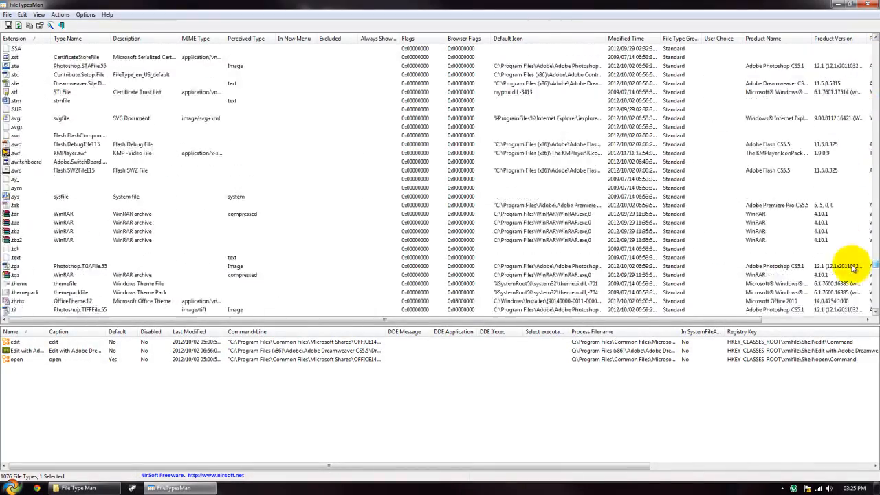
pyautogui.scroll(-3)
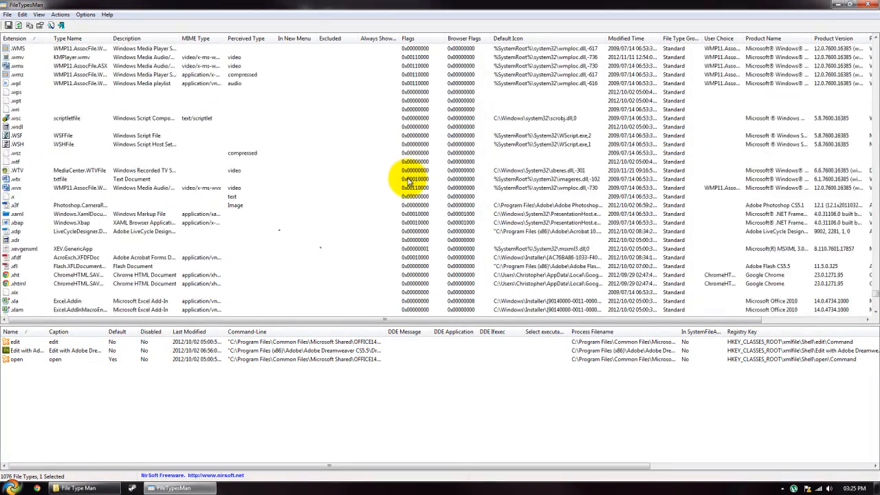